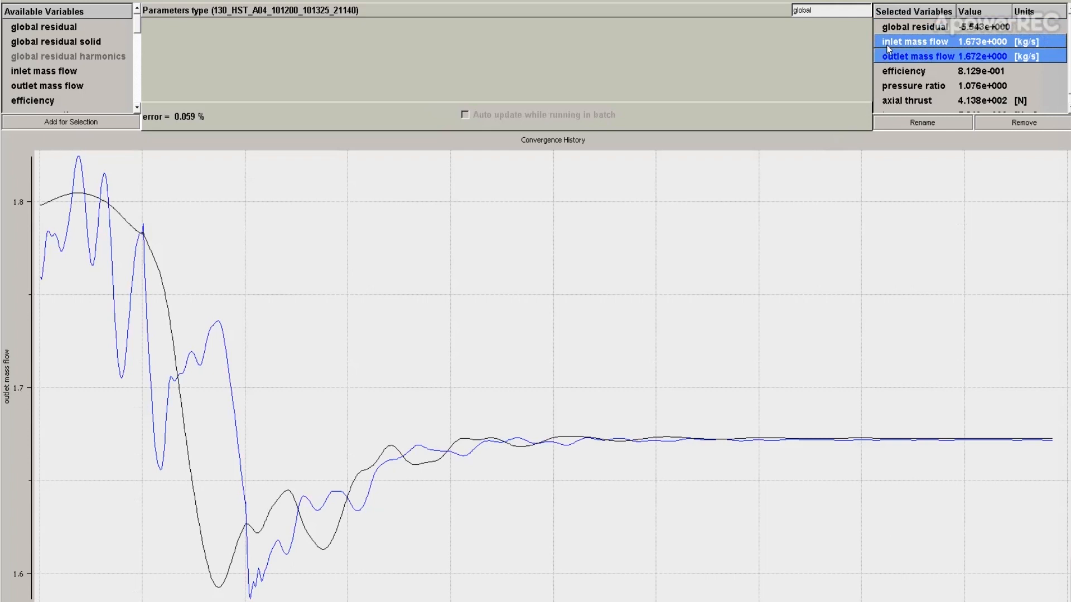
mouse_move(498, 512)
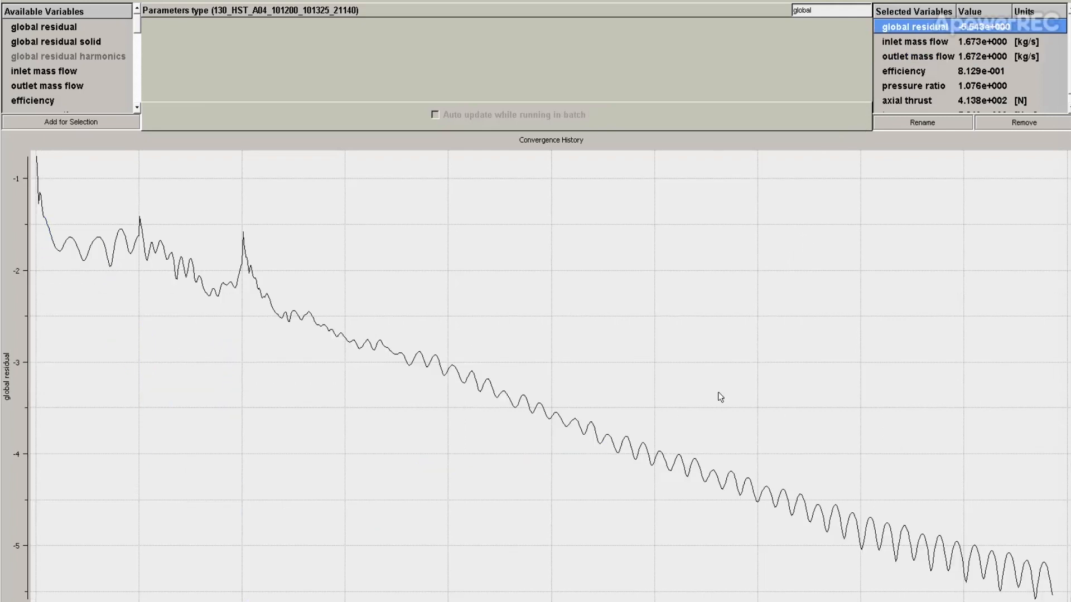
mouse_move(718, 376)
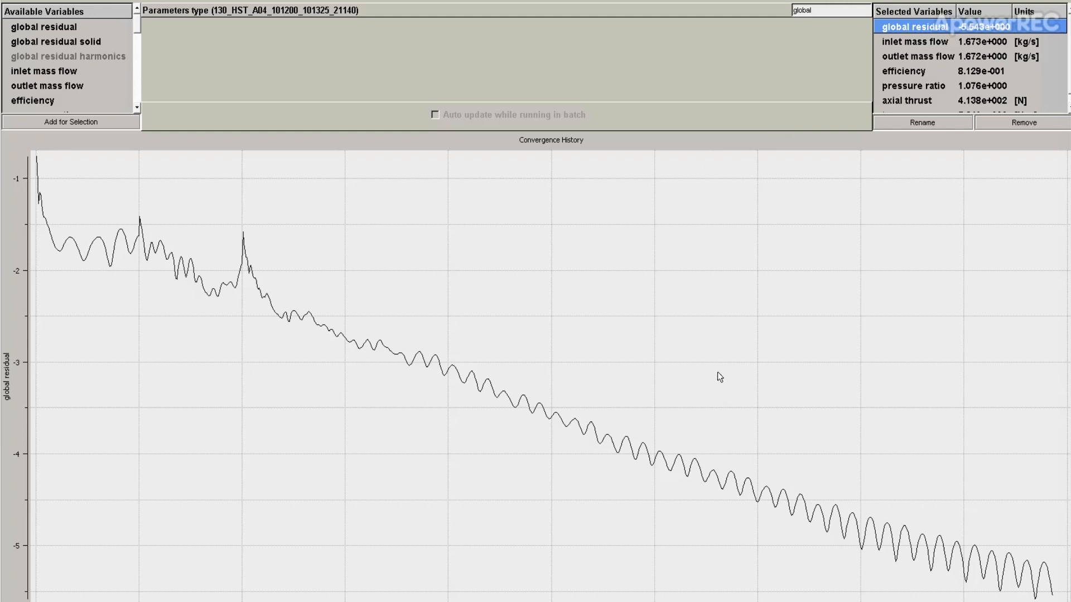